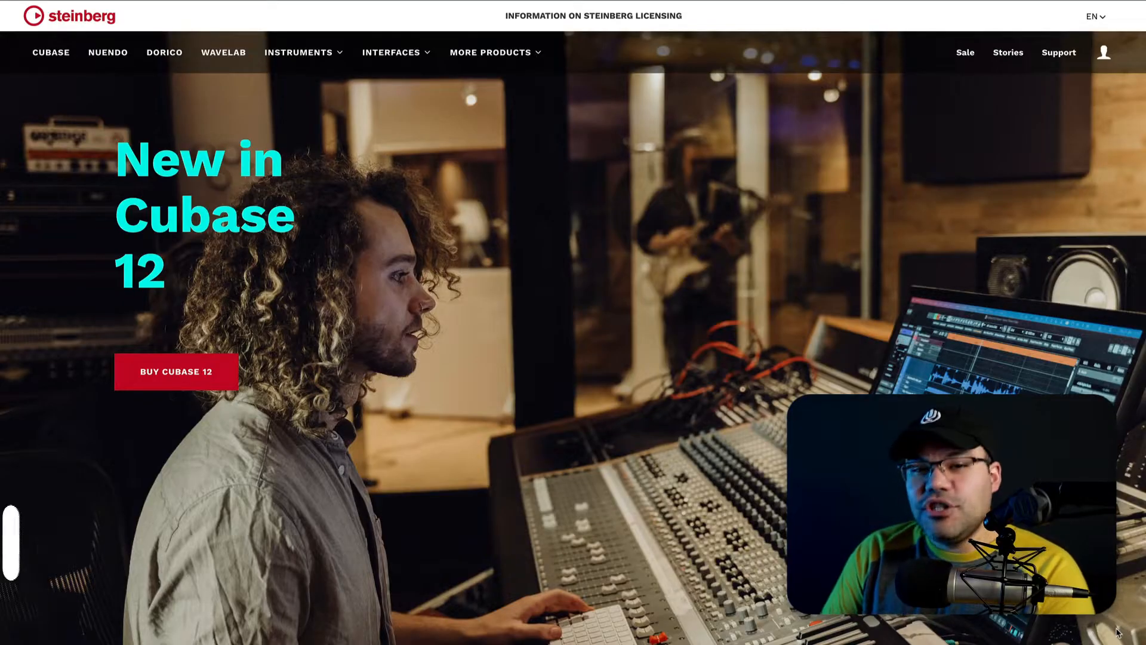
# Scroll the 'New in 12' page down to the MIDI Remote integration section.
pyautogui.scroll(-3)
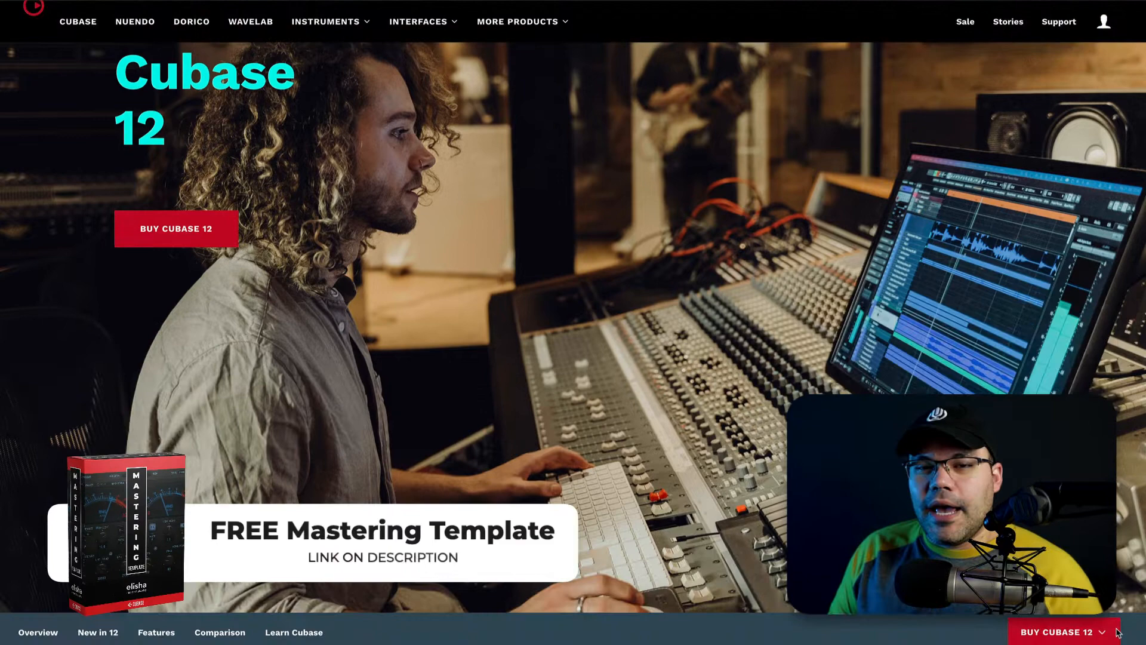
pyautogui.scroll(-3)
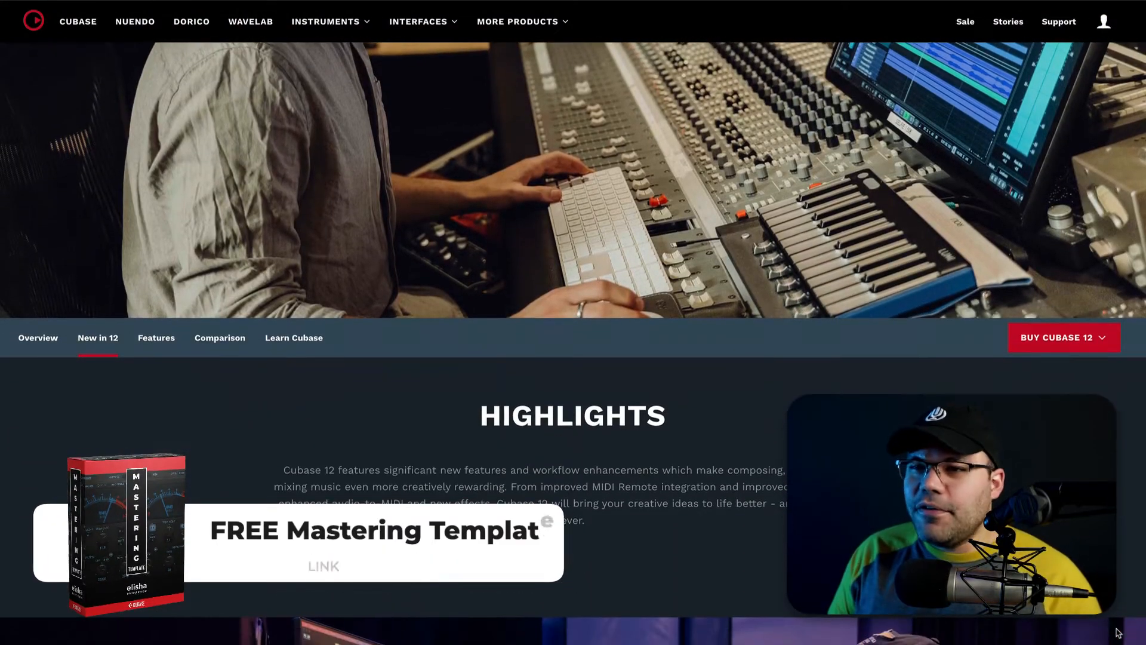
pyautogui.scroll(-3)
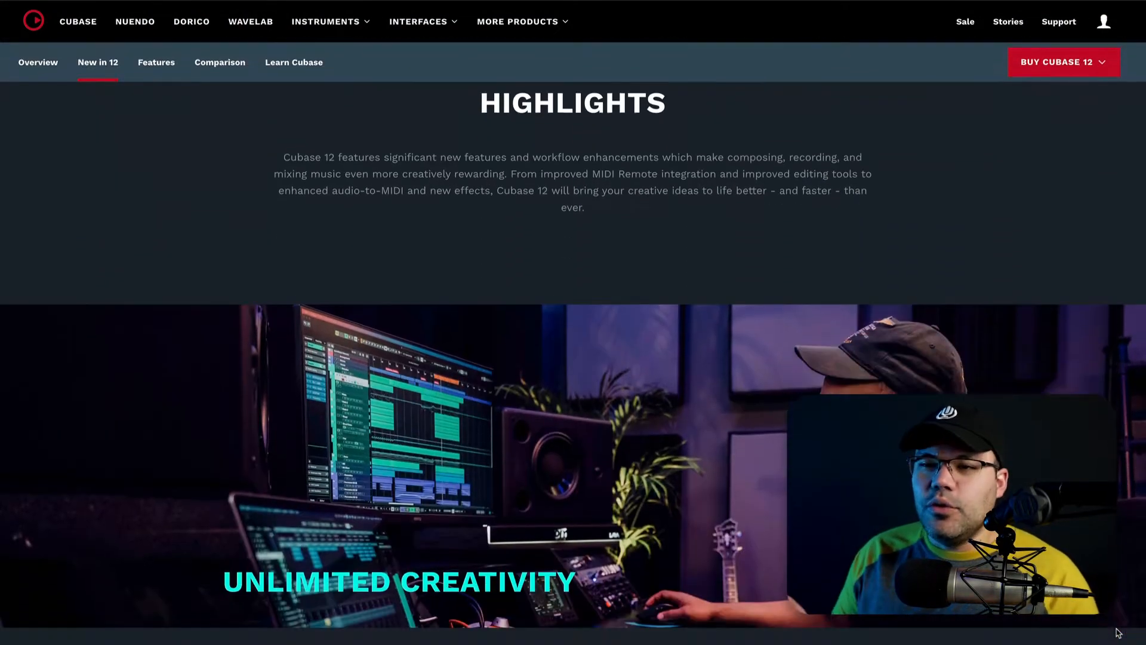
pyautogui.scroll(-3)
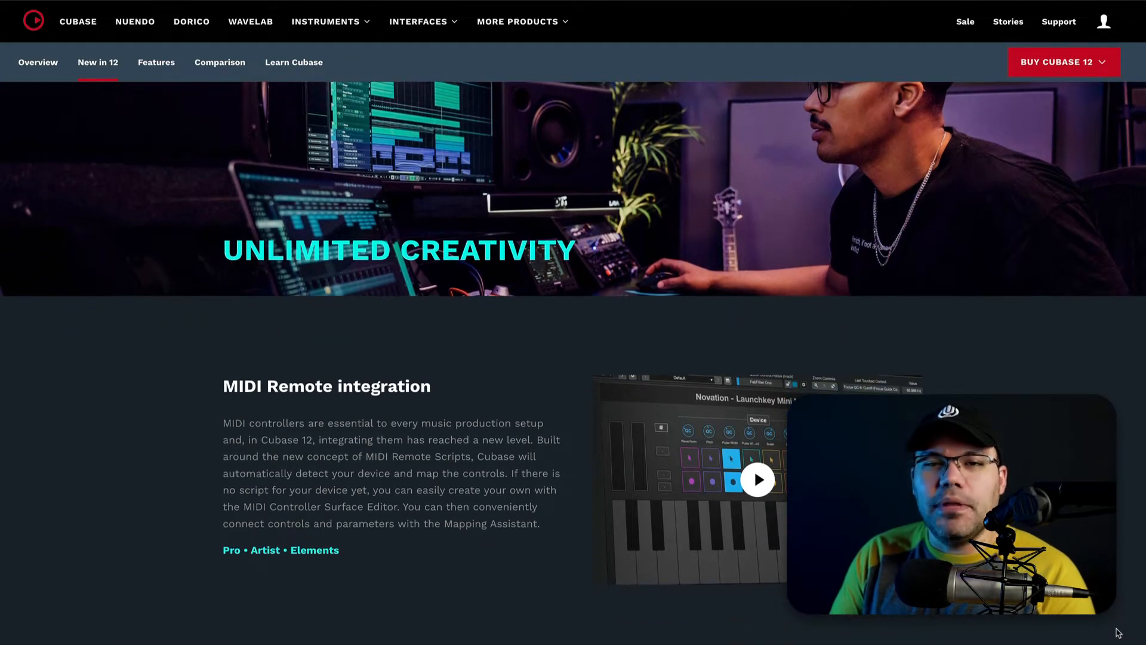
pyautogui.scroll(-3)
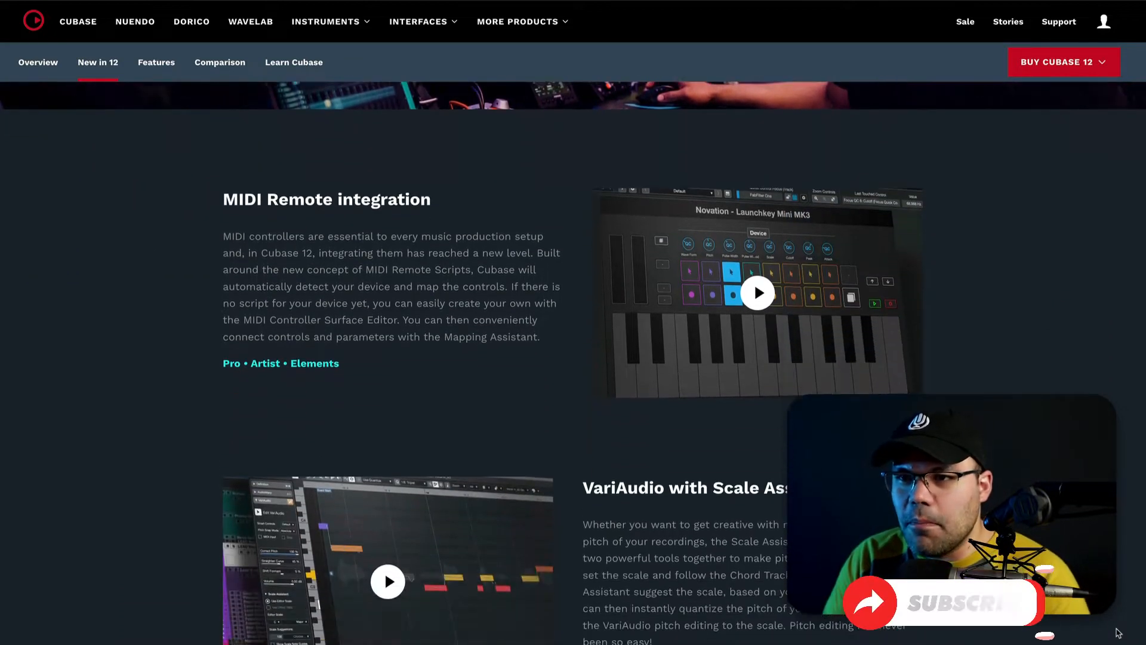
pyautogui.scroll(-3)
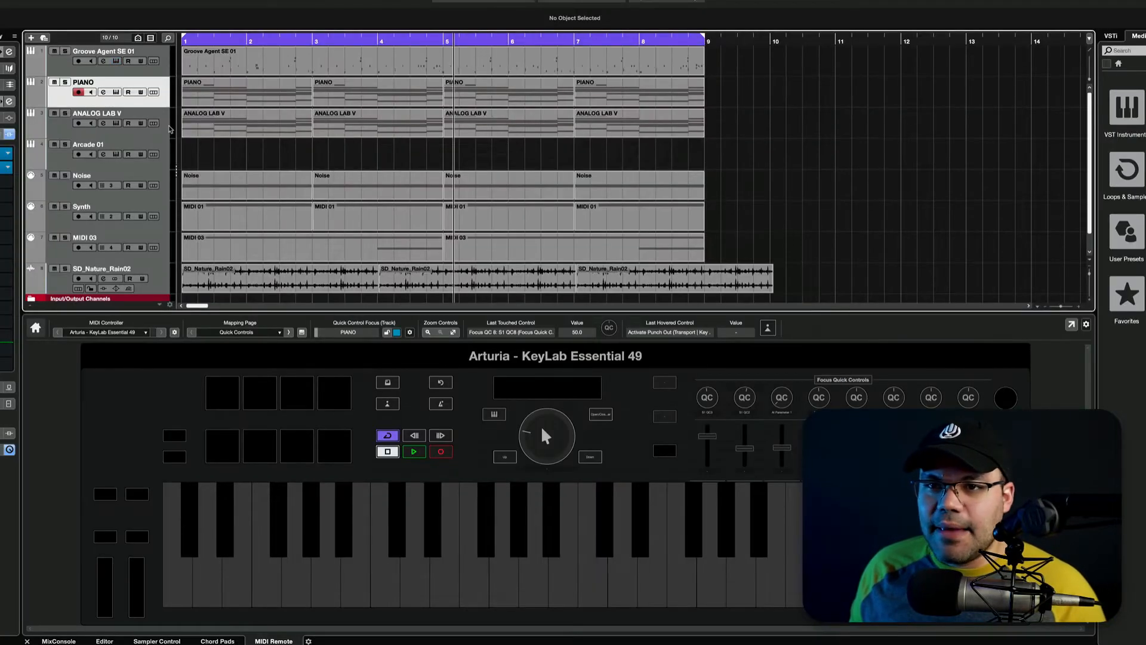
# Show the project with the Arturia KeyLab Essential 49 surface in the lower zone.
pyautogui.click(97, 118)
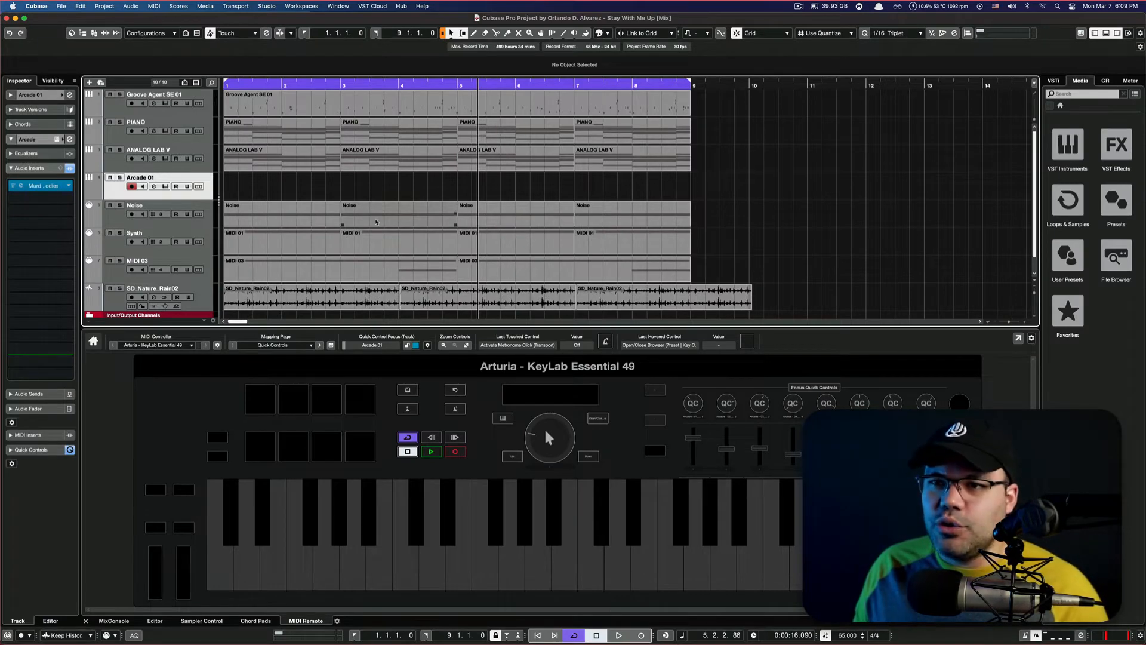
# Open Virtual Mix Rack on Groove Agent SE 01, enable QC Learn and map F-Drive and A-Gain.
pyautogui.click(154, 93)
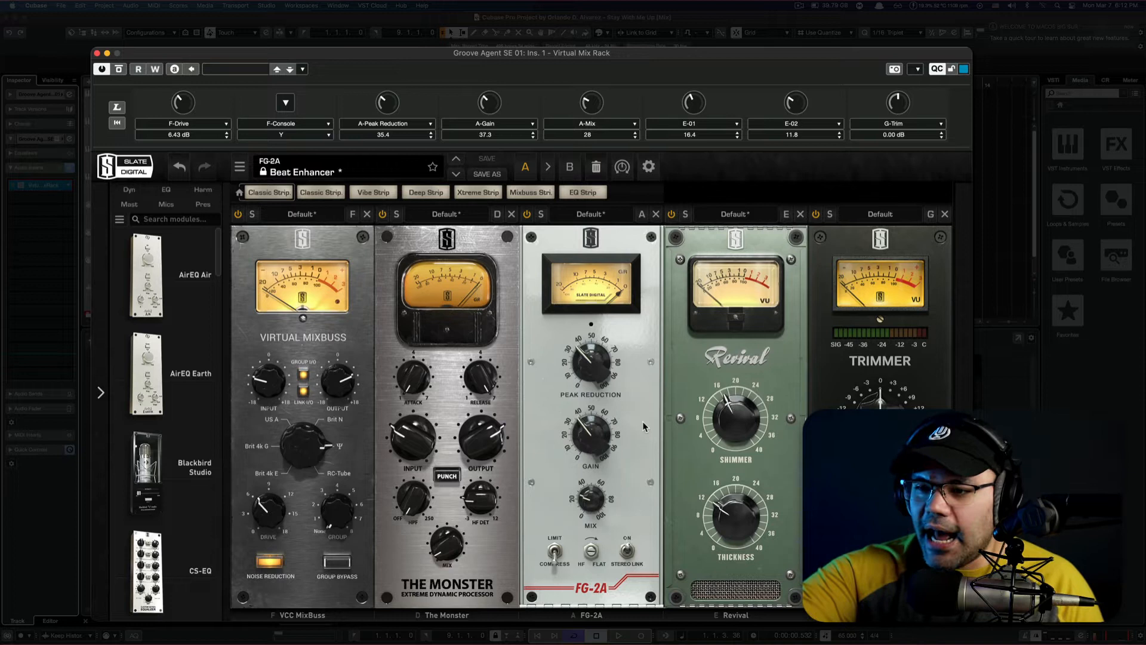
pyautogui.moveTo(591, 103); pyautogui.dragTo(591, 113)
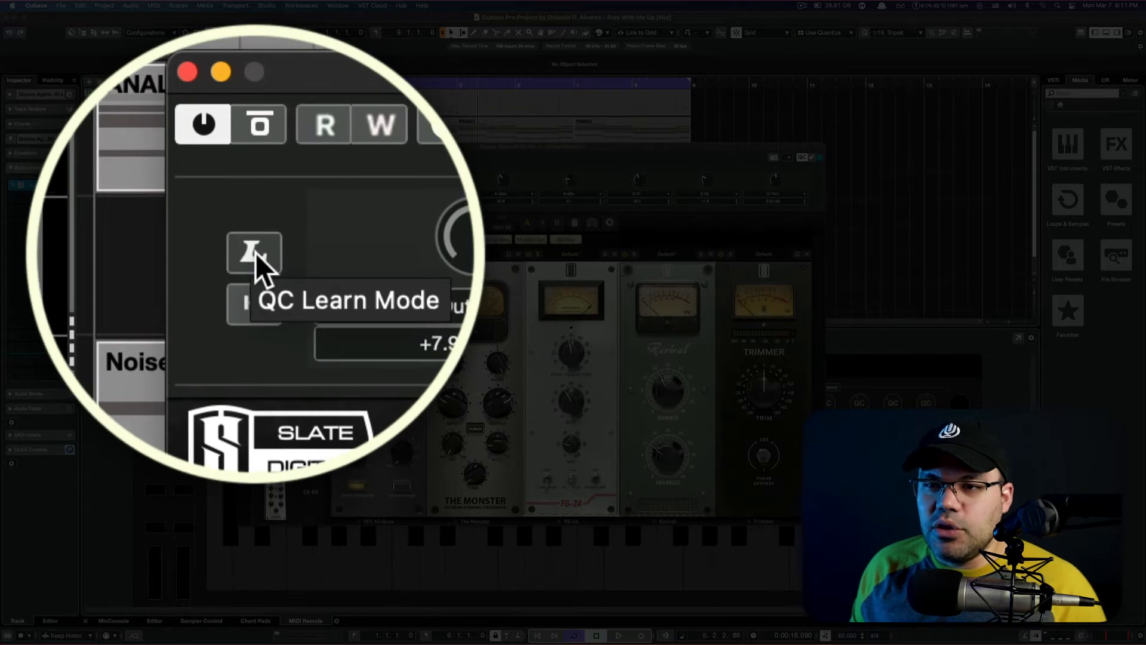
pyautogui.click(253, 248)
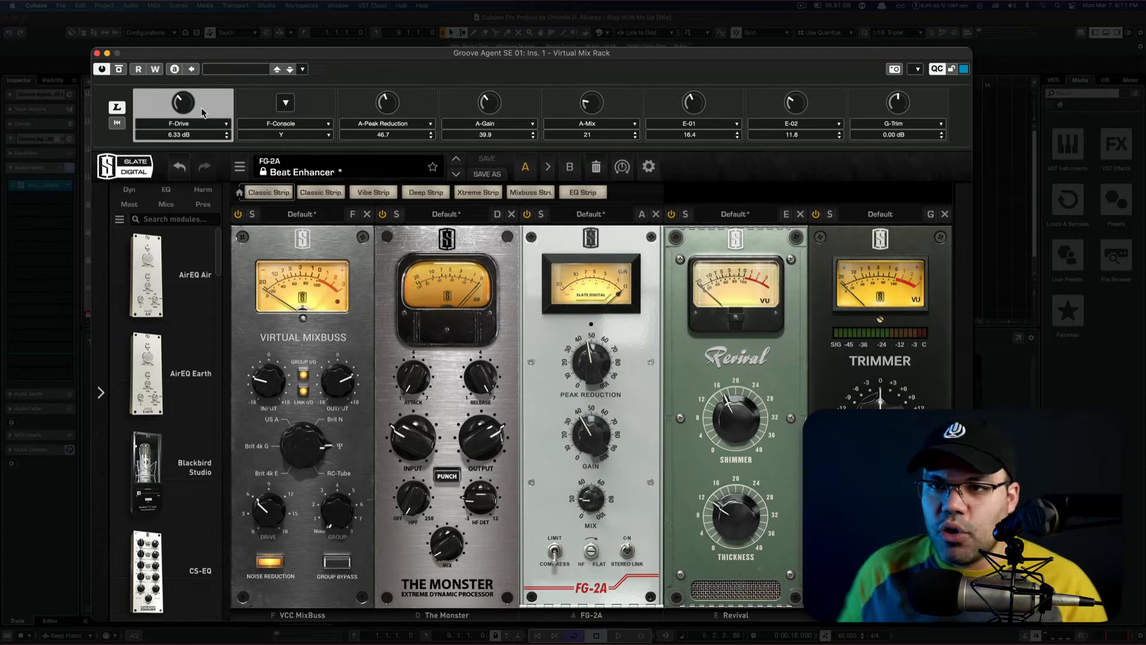
pyautogui.moveTo(181, 102); pyautogui.dragTo(181, 95)
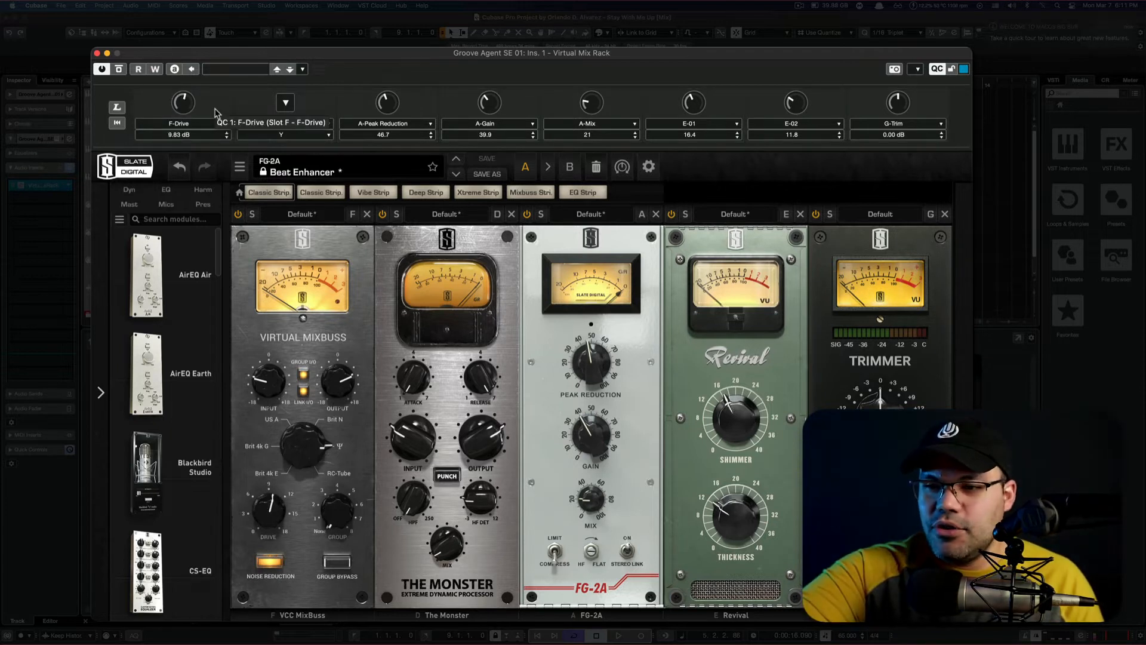
pyautogui.moveTo(181, 102); pyautogui.dragTo(181, 117)
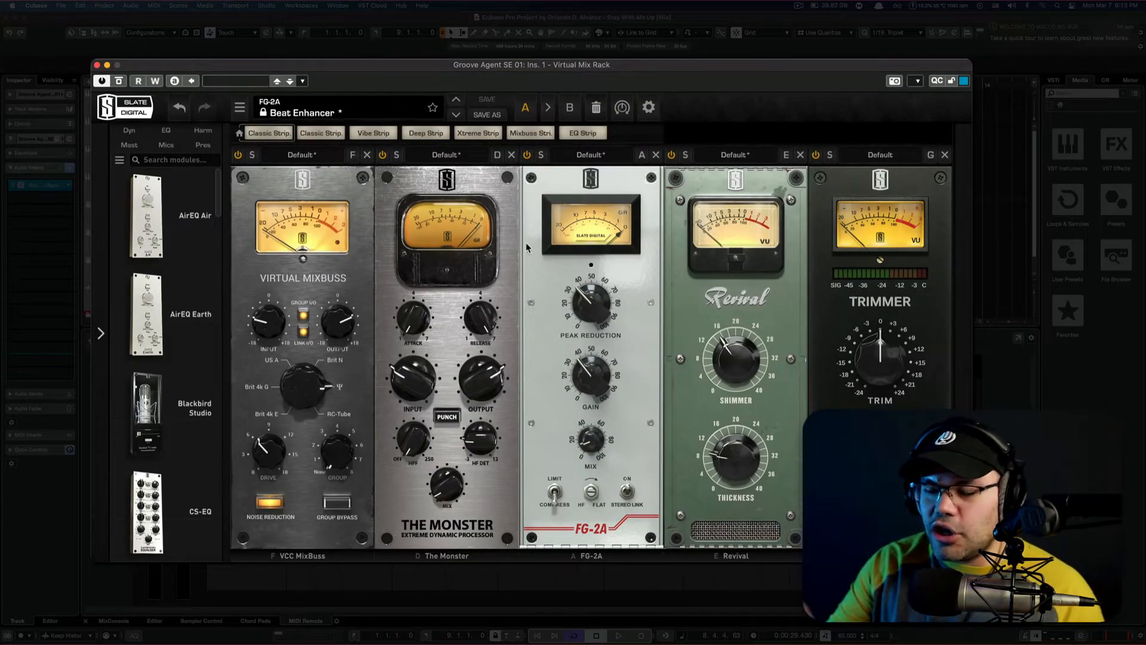
pyautogui.moveTo(691, 438)
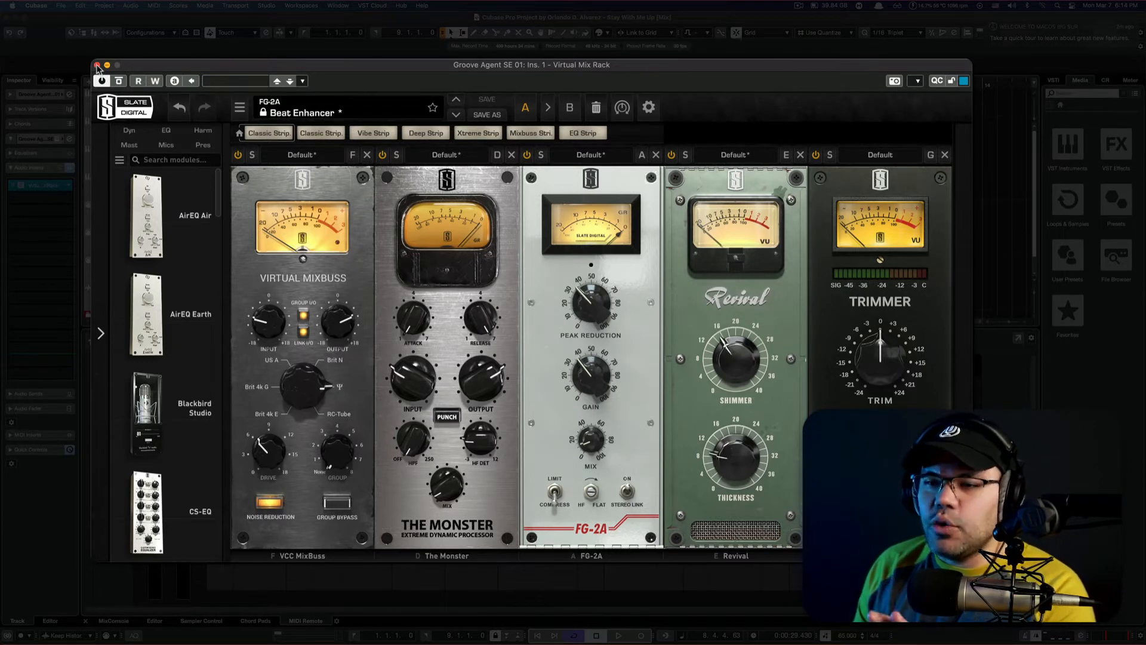
# Close the plugin and switch the KeyLab controller mapping to the Mixer page.
pyautogui.click(95, 65)
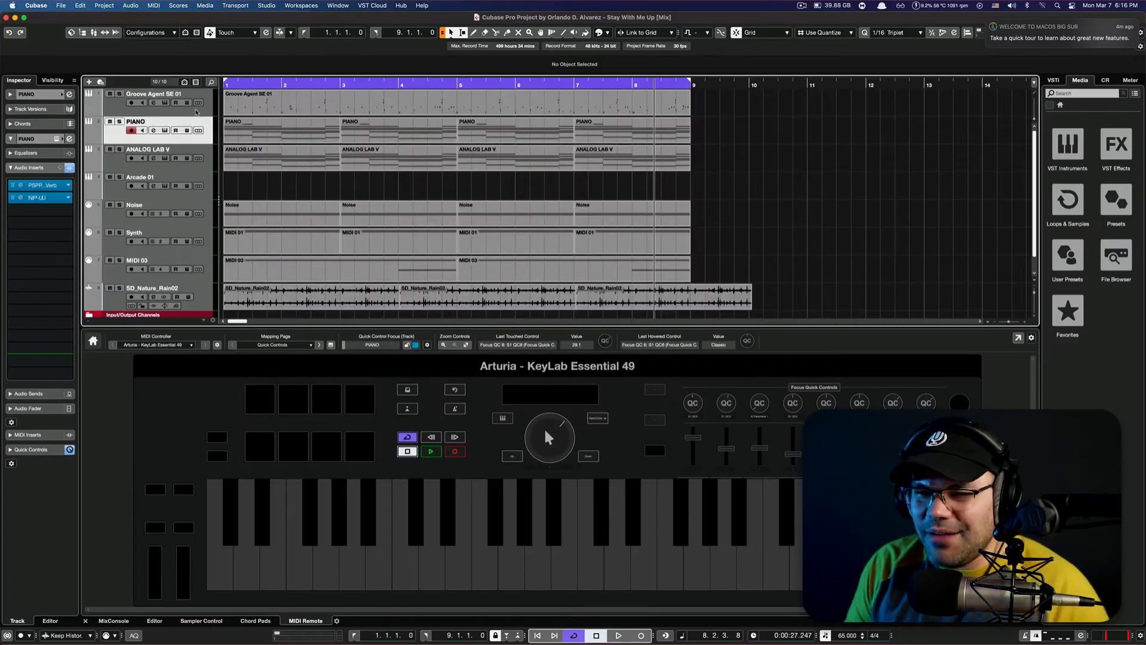
pyautogui.moveTo(266, 373)
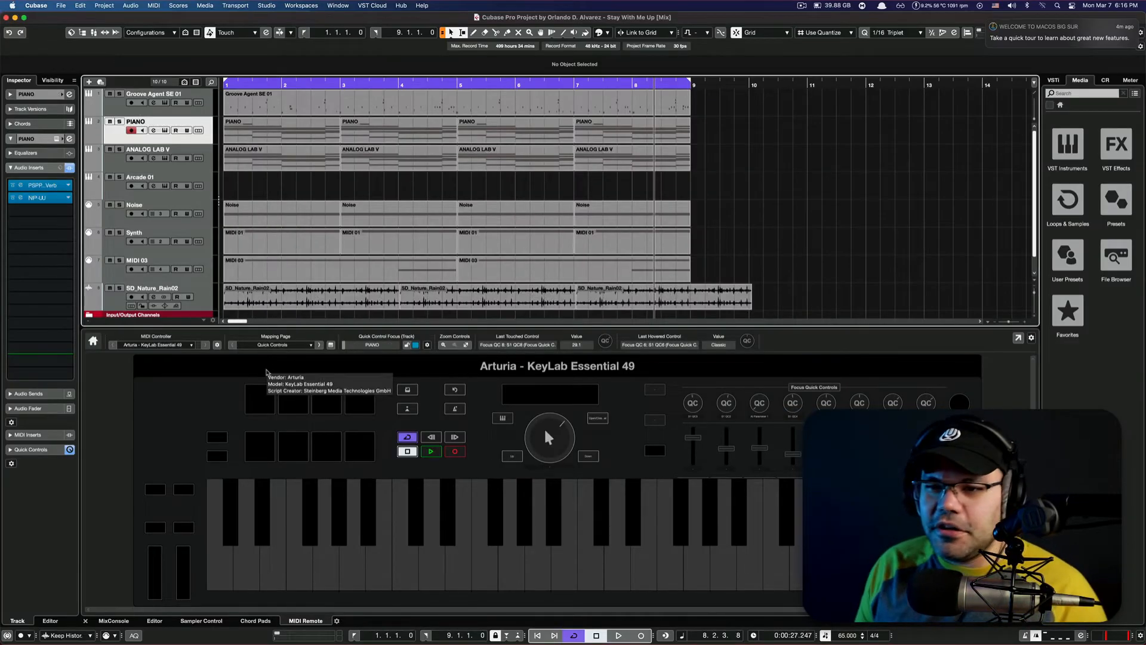
pyautogui.click(275, 344)
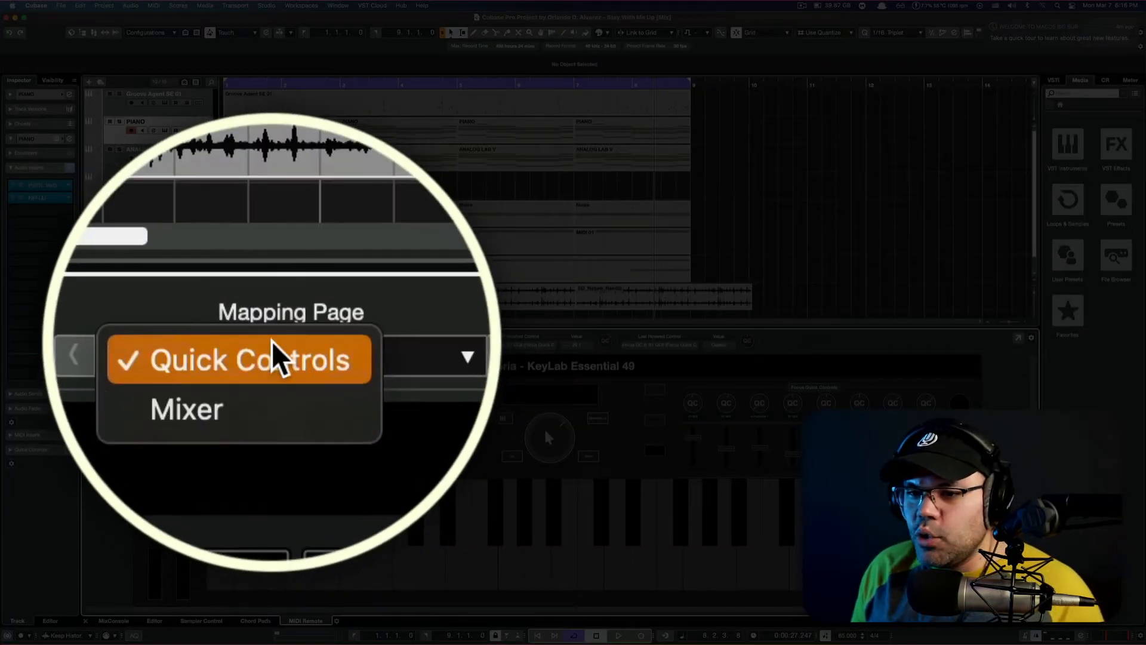
pyautogui.click(187, 408)
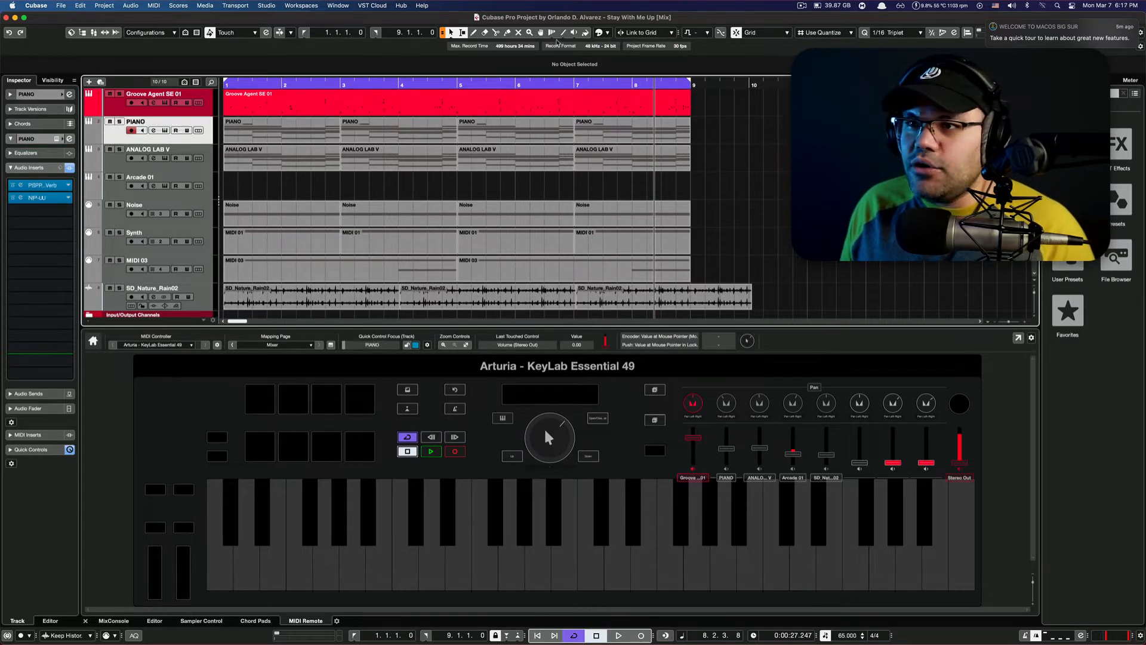
# Colour the PIANO track lime green, recolour ANALOG LAB V, and make SD_Nature_Rain02 Blue 1.
pyautogui.click(599, 32)
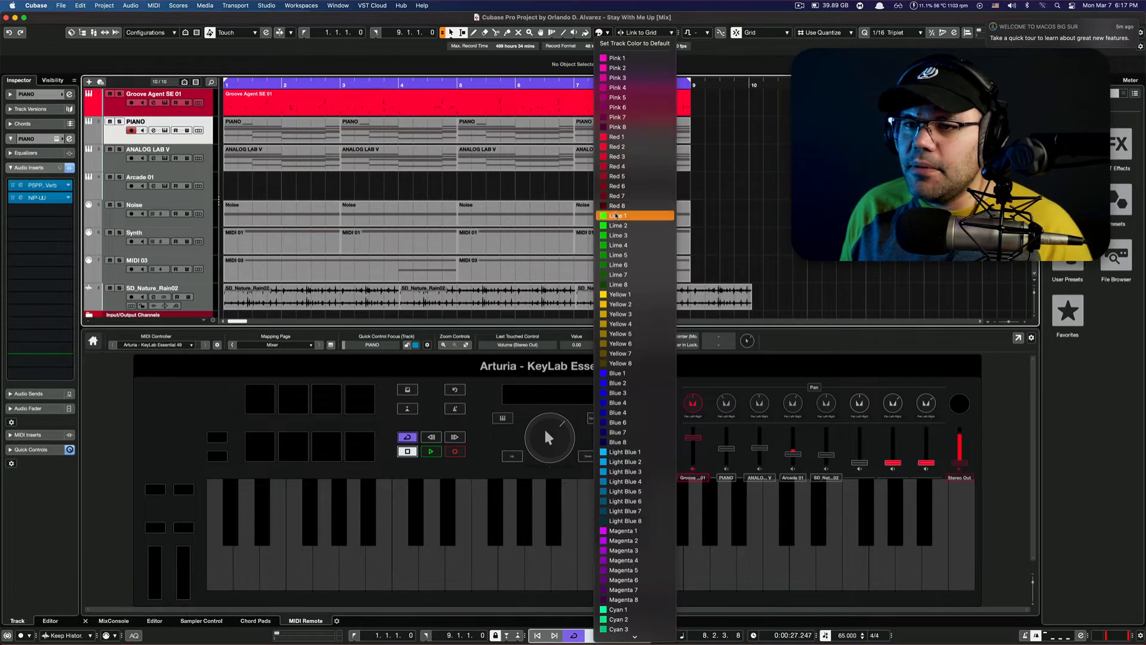
pyautogui.click(617, 214)
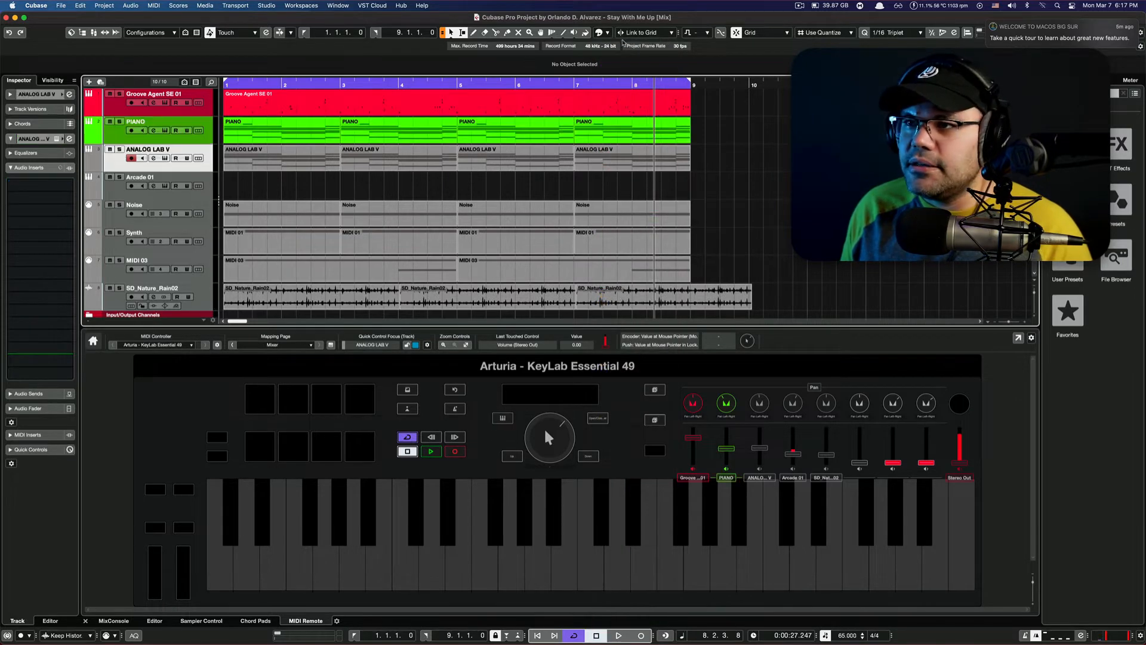
pyautogui.click(603, 32)
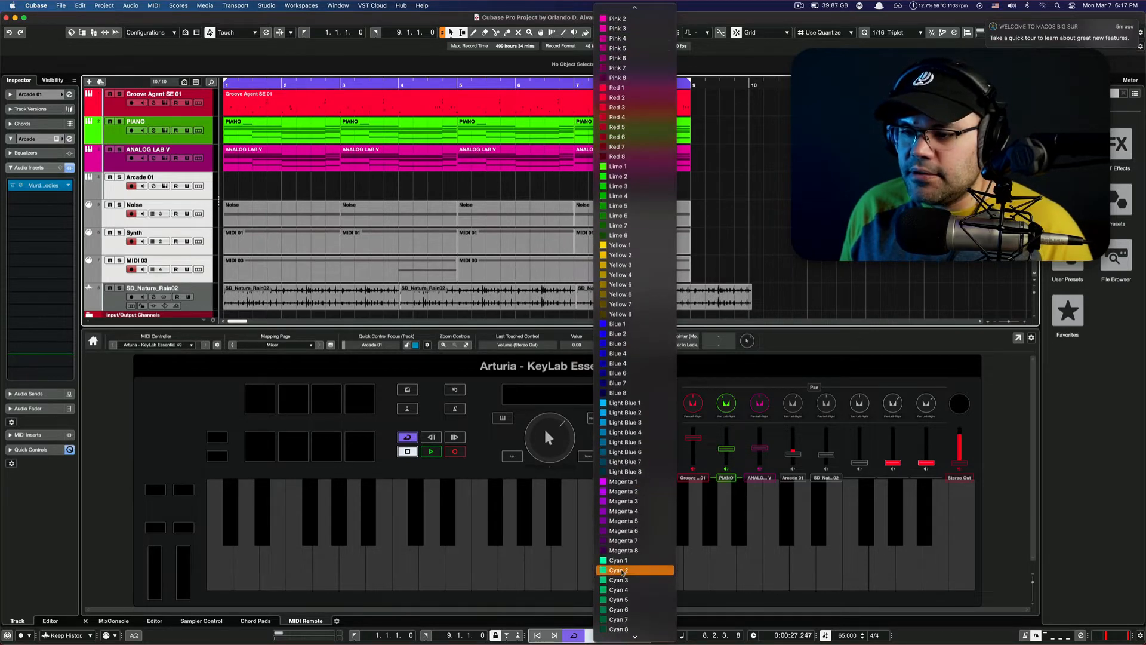
pyautogui.click(617, 570)
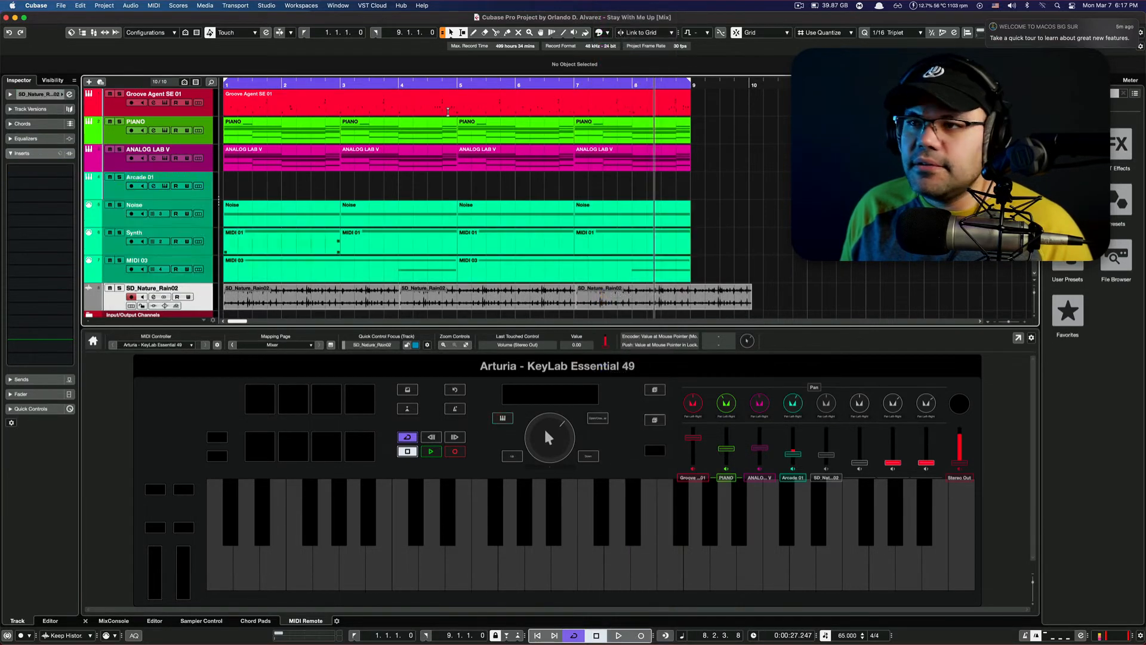
pyautogui.click(583, 32)
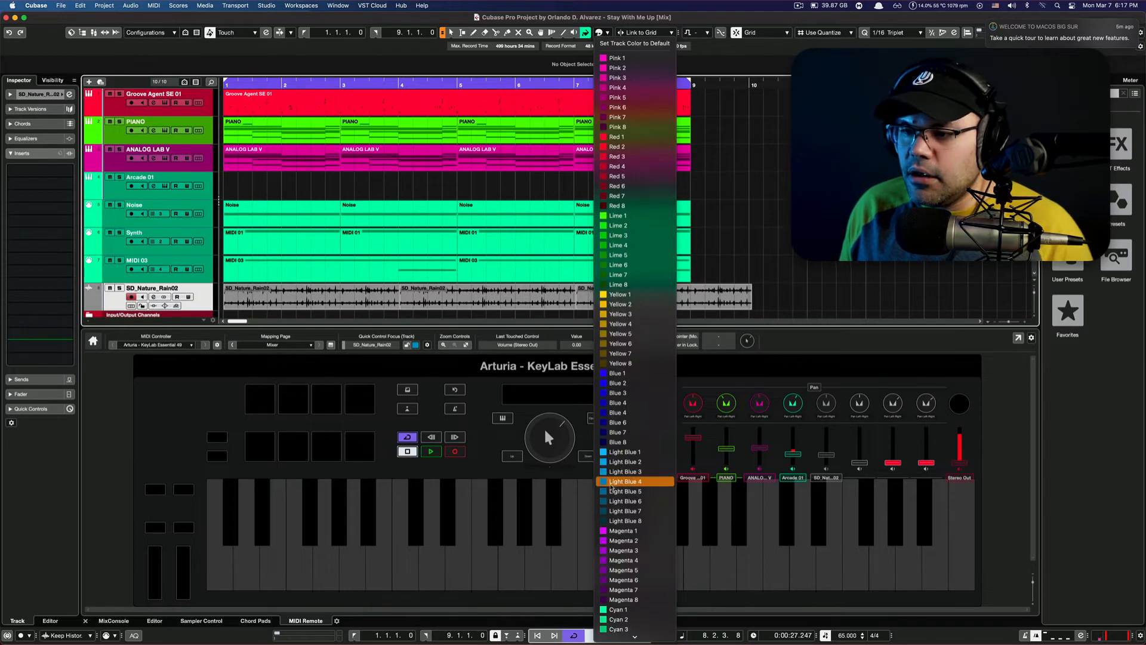
pyautogui.moveTo(625, 372)
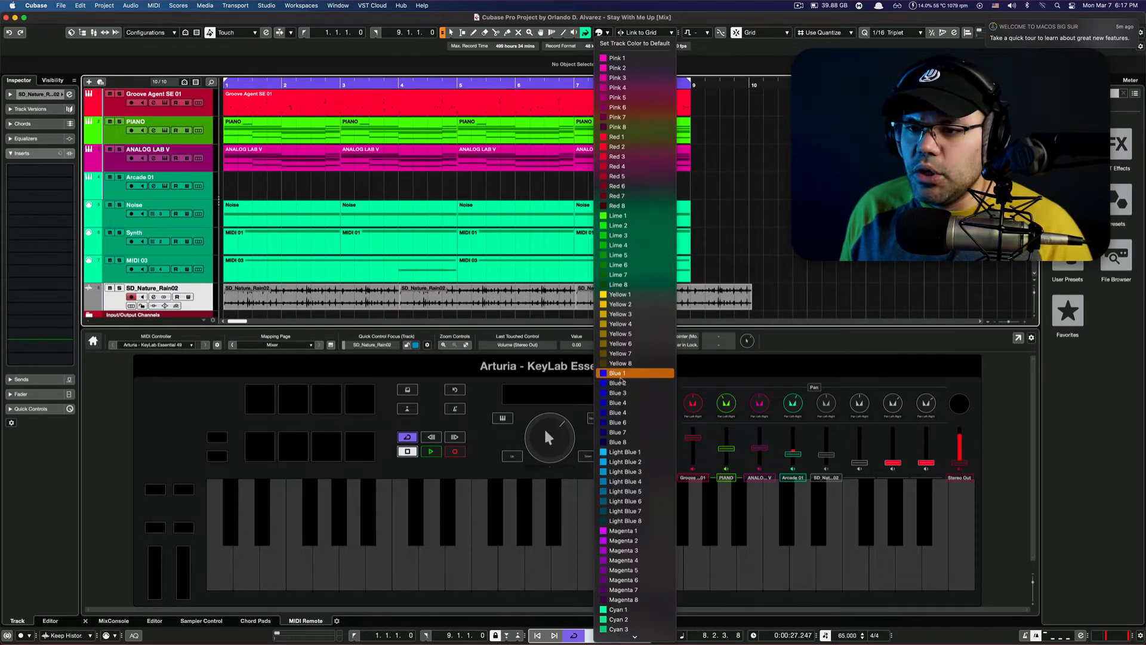
pyautogui.click(617, 373)
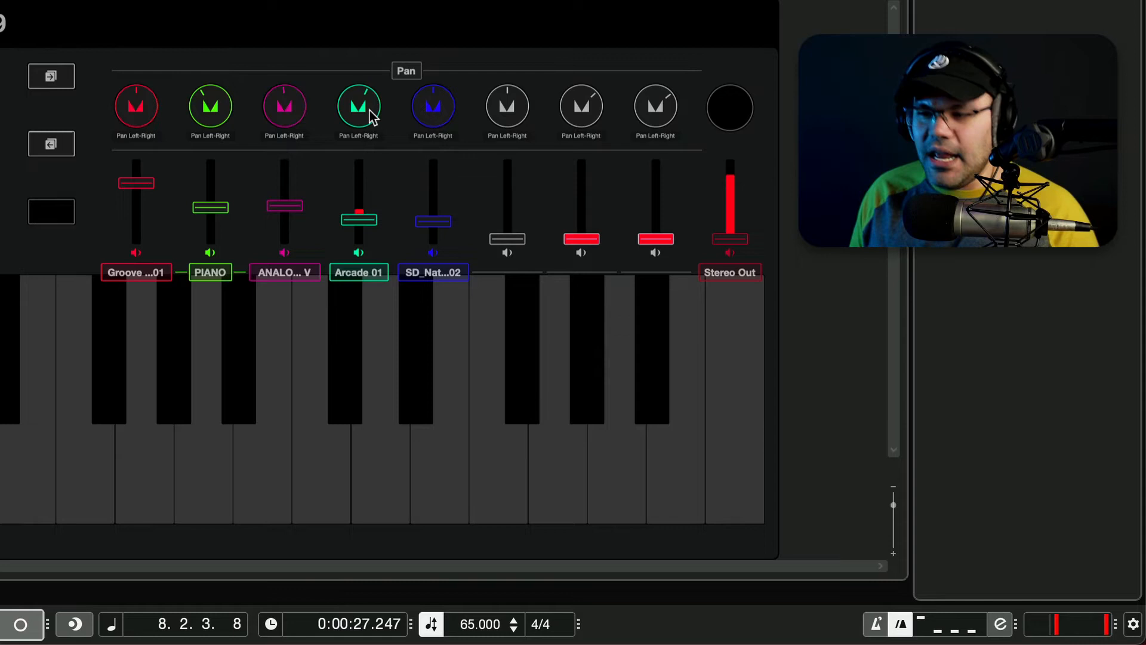
pyautogui.moveTo(210, 106)
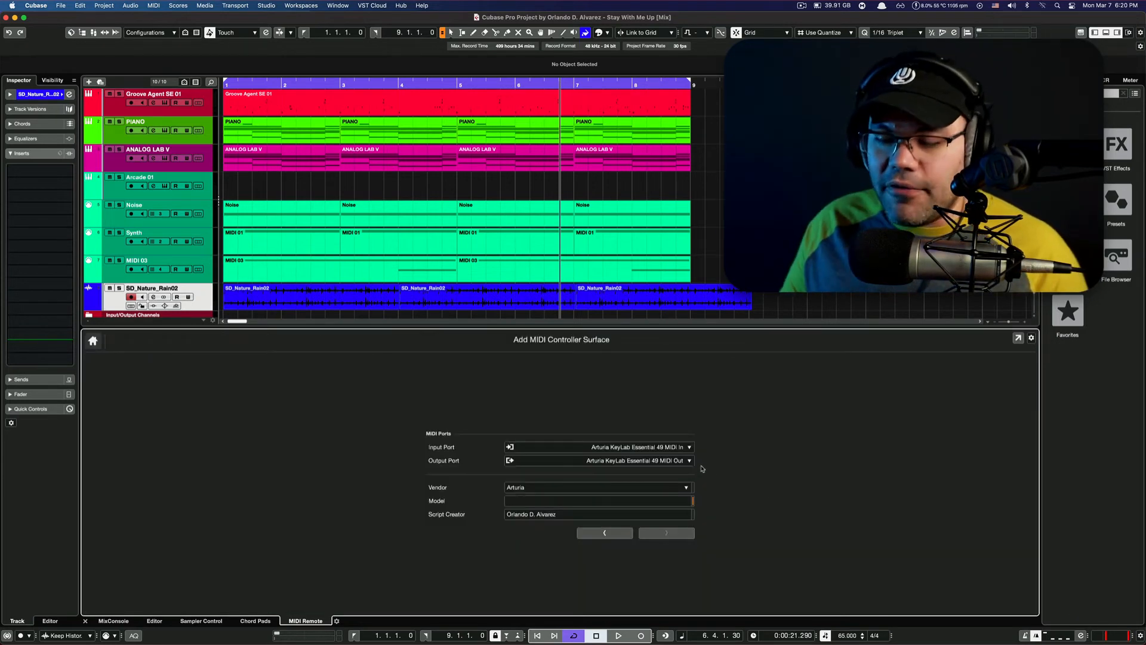
# Back out of the Add MIDI Controller Surface page to the KeyLab surface overview.
pyautogui.click(666, 533)
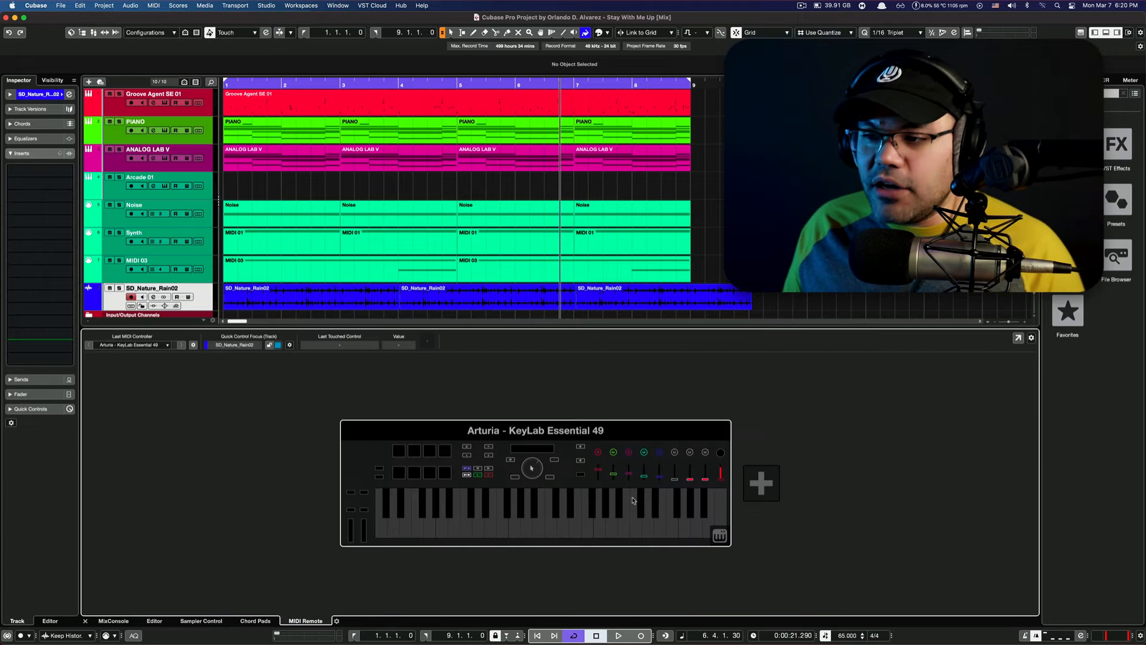
pyautogui.moveTo(849, 497)
pyautogui.write('midi remote')
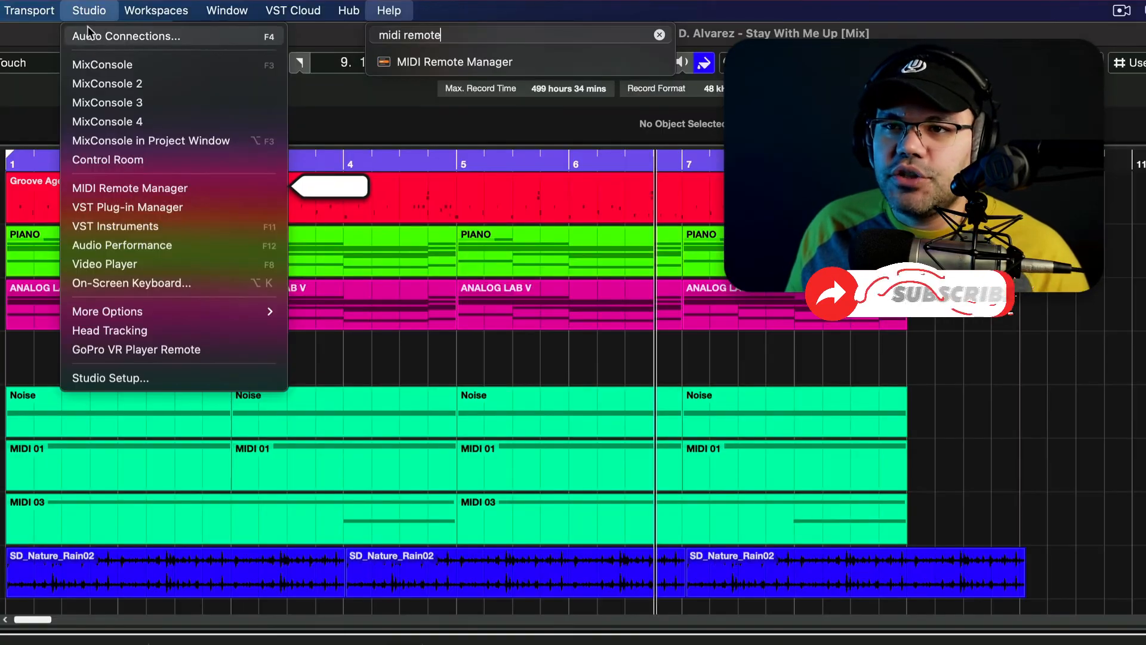
pyautogui.moveTo(129, 187)
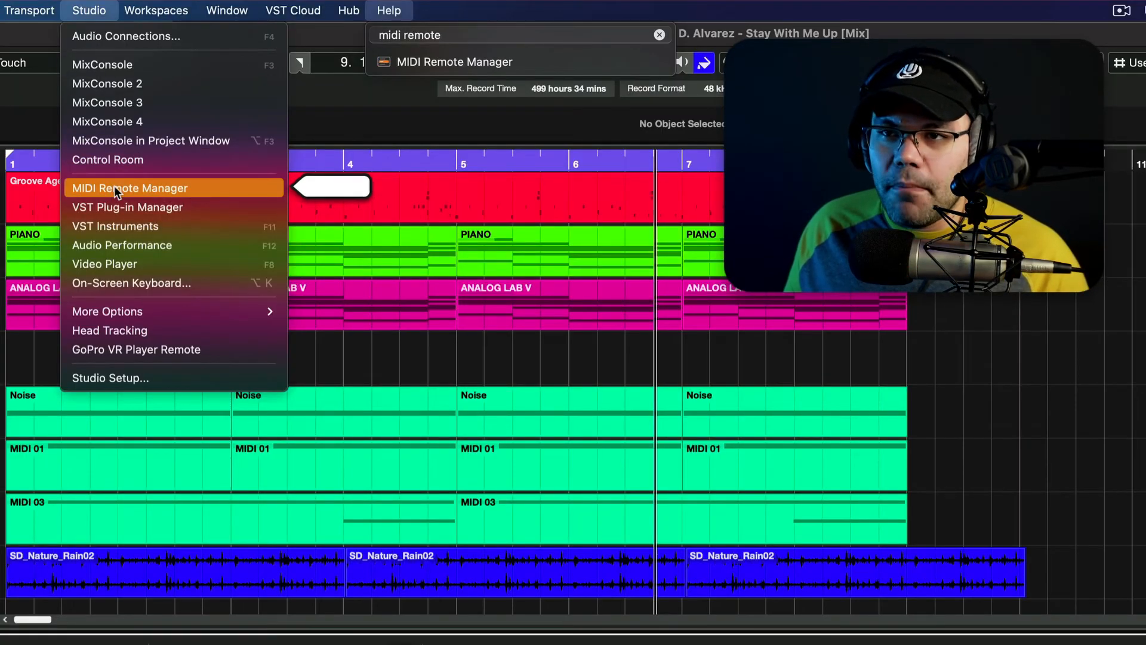
# In the MIDI Remote Manager's Scripts list, preview MPK mini mk3, NextDevice and SimpleDevice.
pyautogui.click(130, 187)
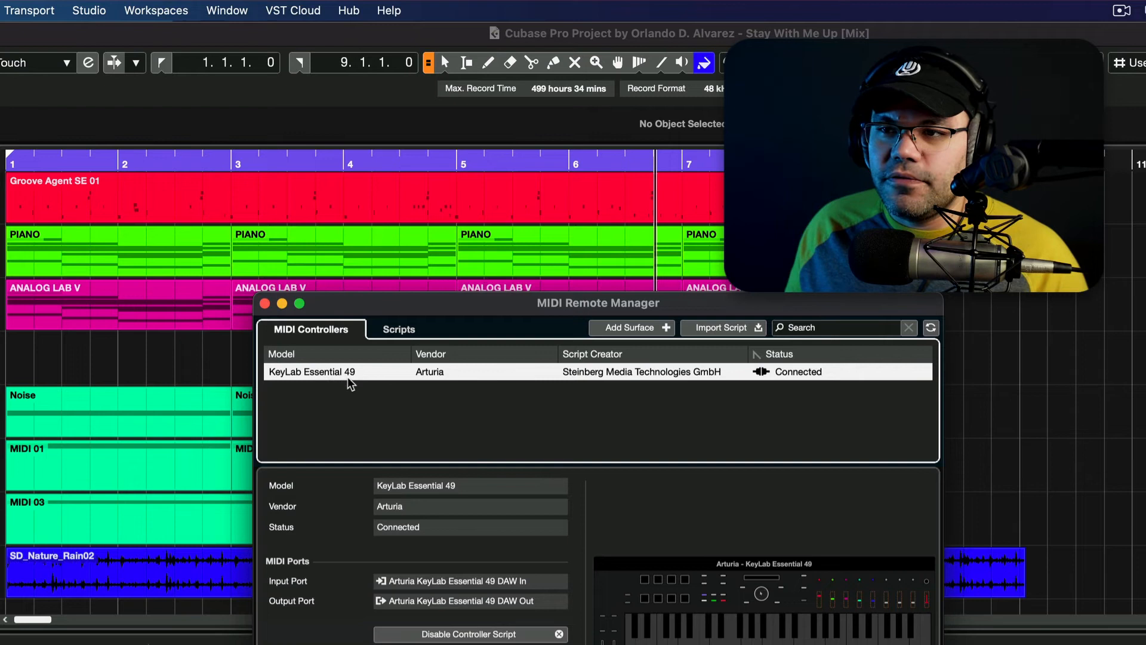
pyautogui.moveTo(763, 386)
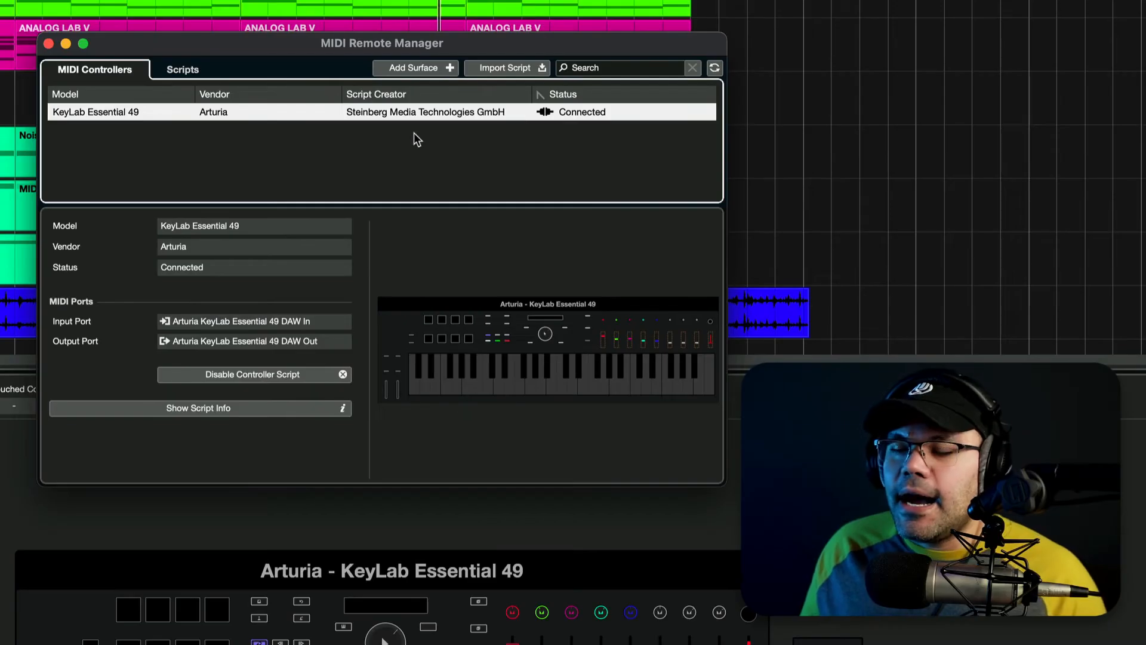
pyautogui.click(620, 67)
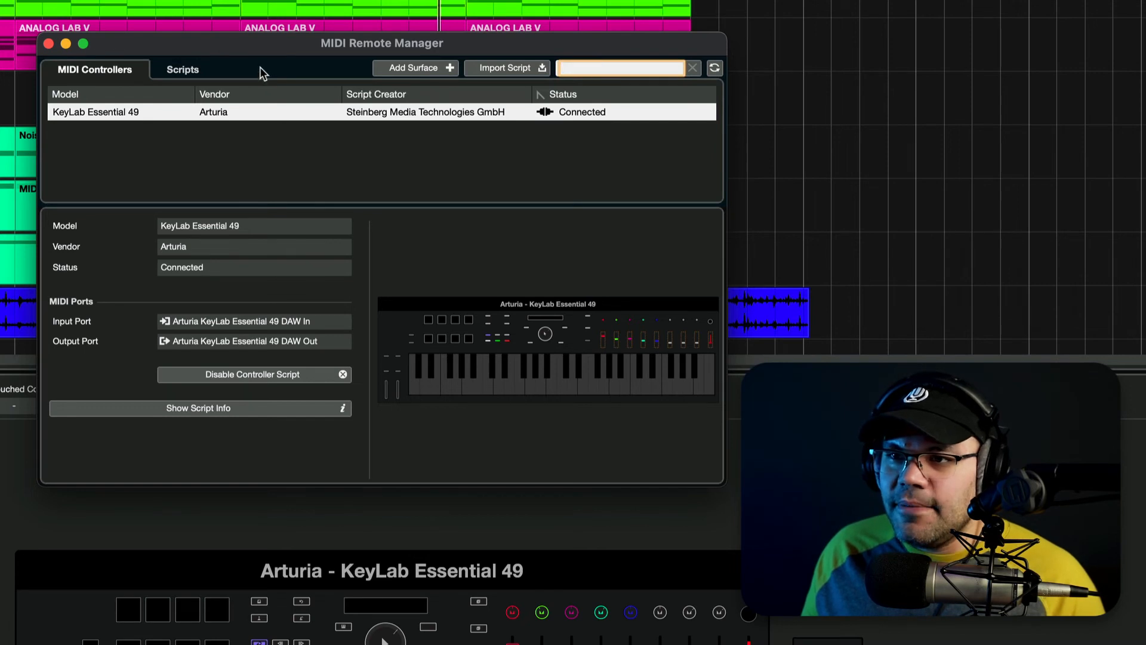
pyautogui.click(183, 69)
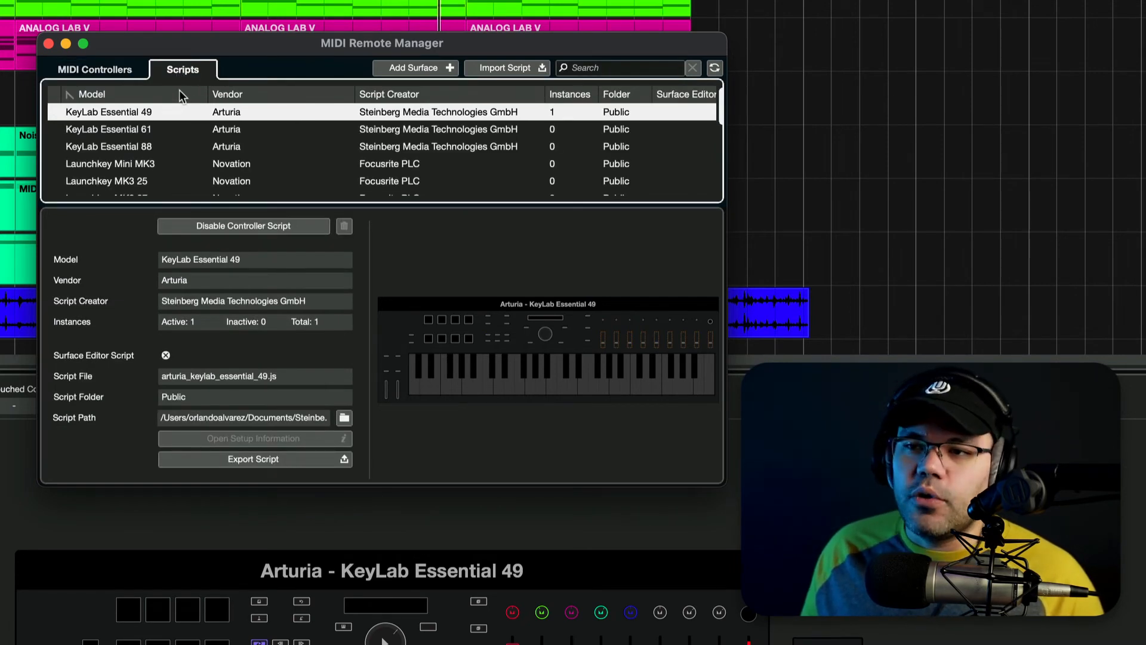
pyautogui.moveTo(158, 129)
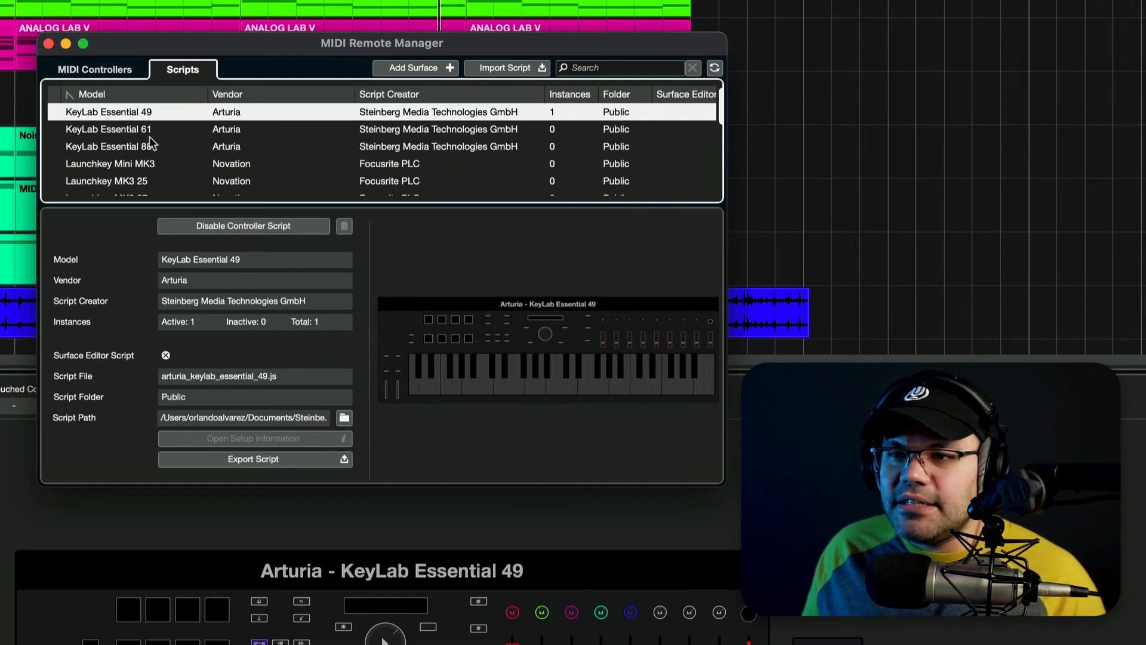
pyautogui.click(110, 161)
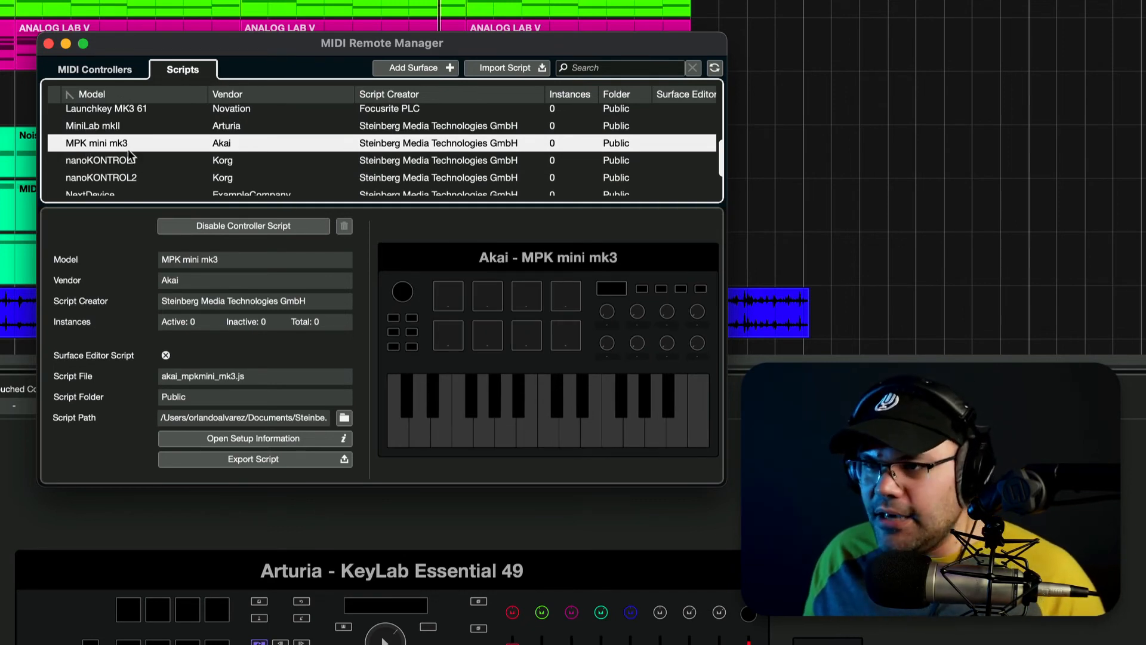
pyautogui.click(102, 174)
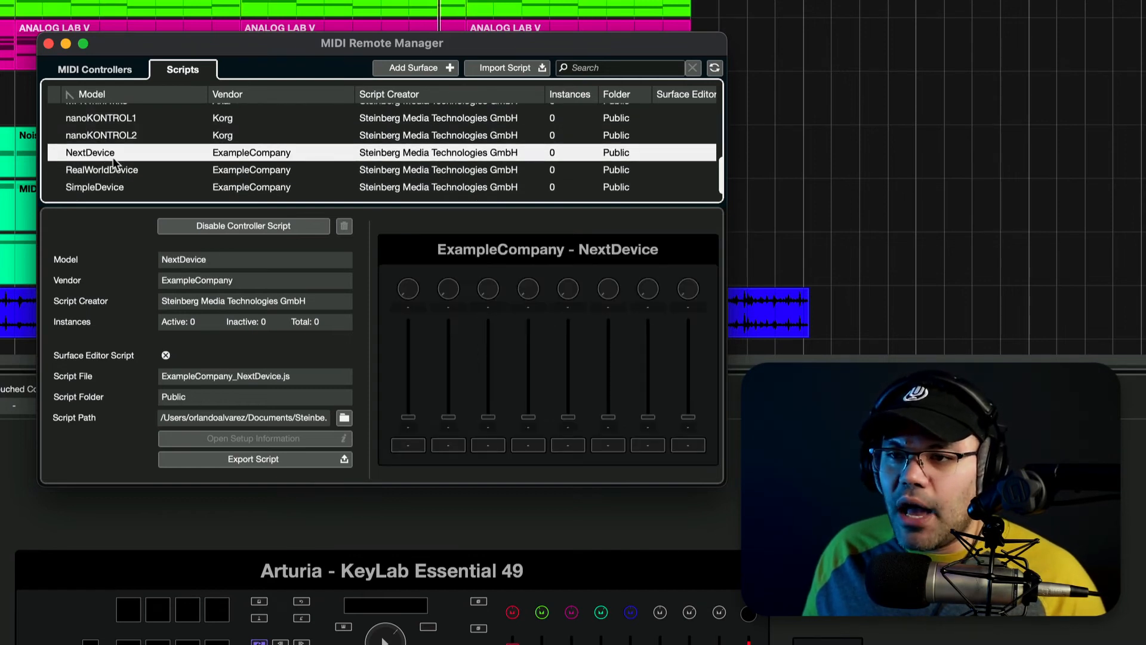
pyautogui.click(94, 186)
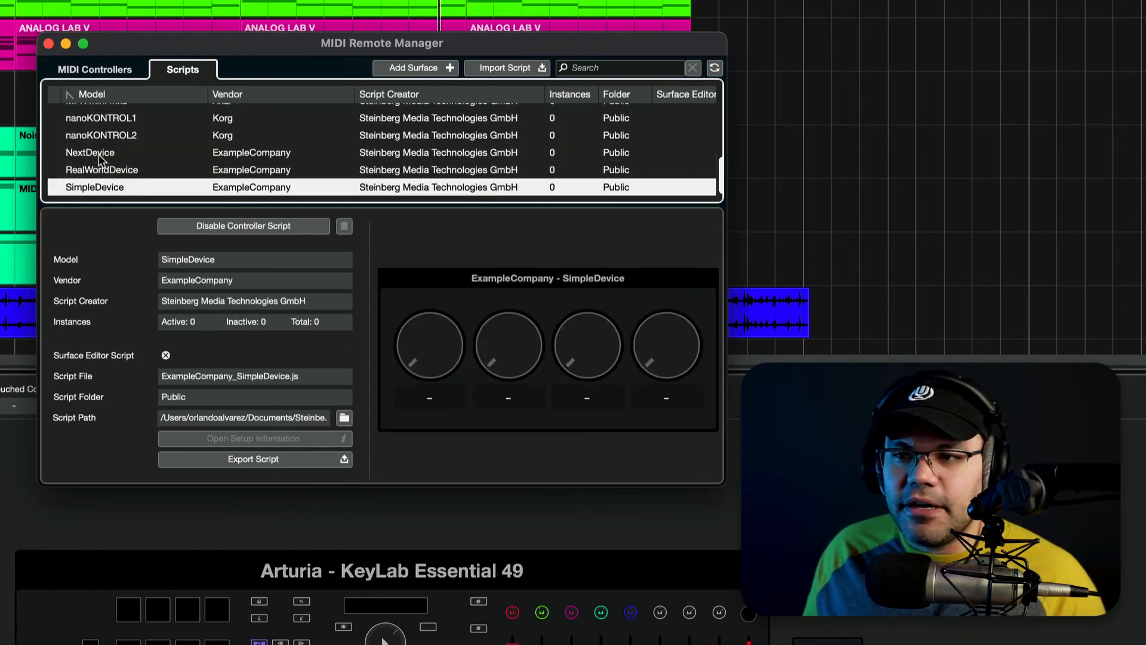
pyautogui.click(103, 170)
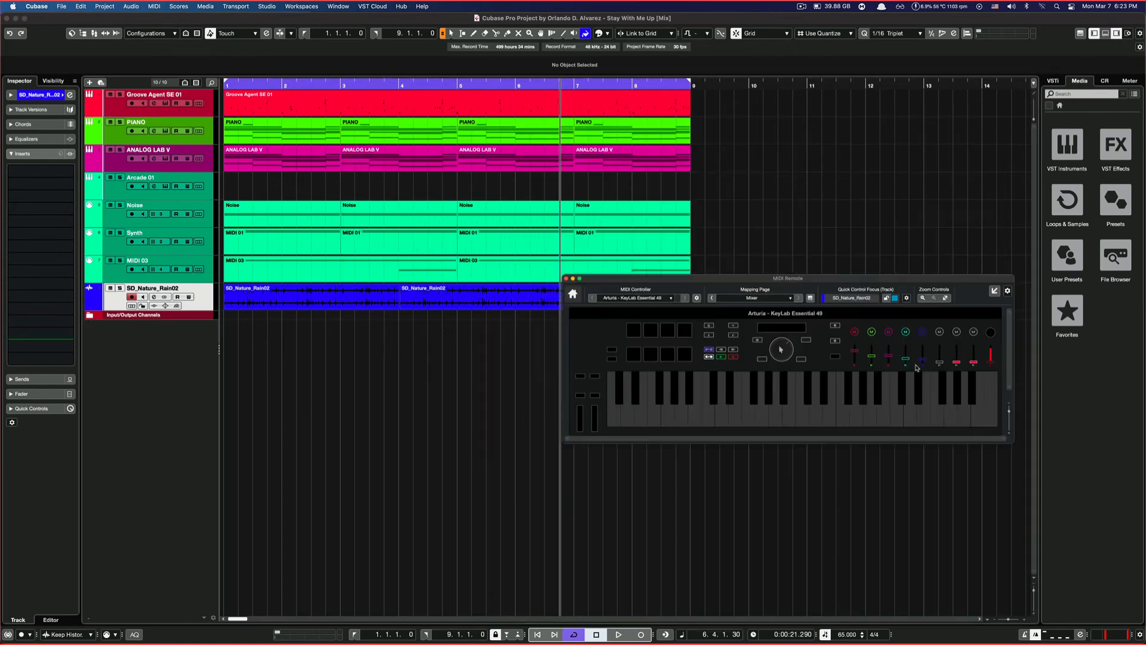
# Show the MixConsole in the Lower Zone and place the floating KeyLab Remote panel beside it.
pyautogui.moveTo(787, 279); pyautogui.dragTo(826, 340)
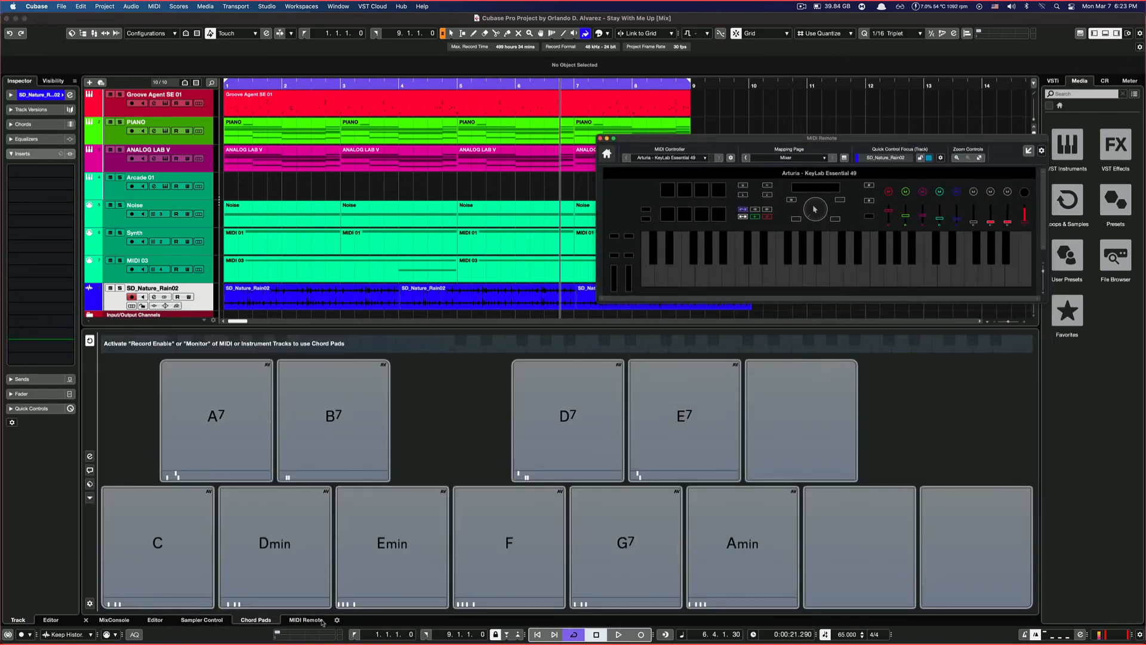
pyautogui.click(115, 620)
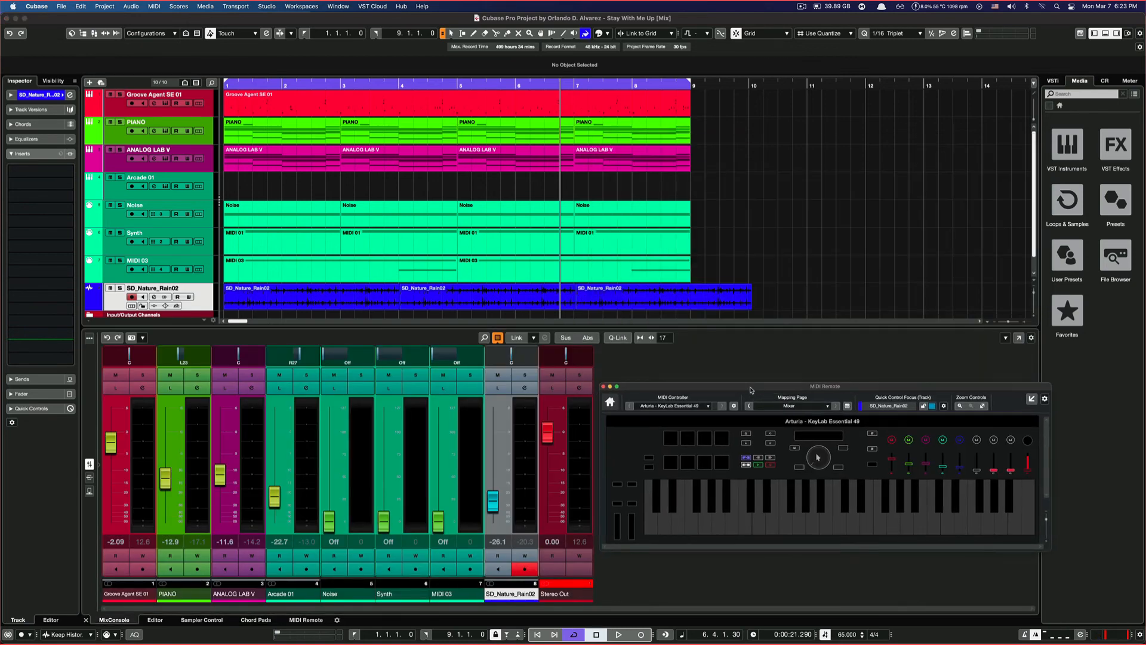
pyautogui.moveTo(826, 386); pyautogui.dragTo(838, 369)
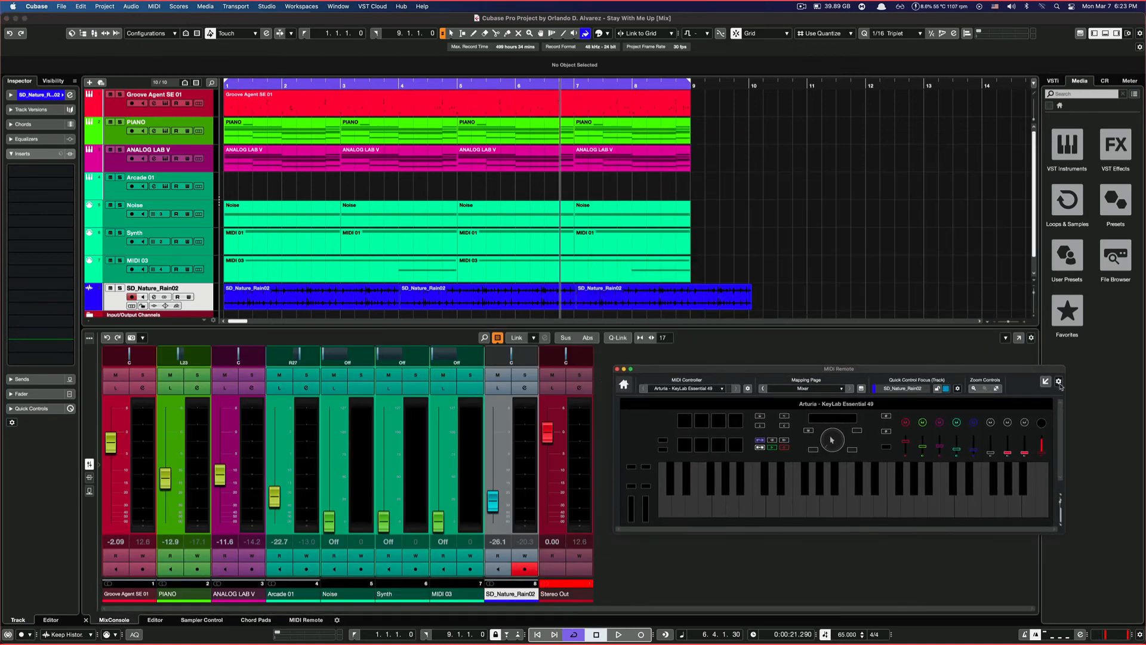
pyautogui.moveTo(838, 369); pyautogui.dragTo(749, 346)
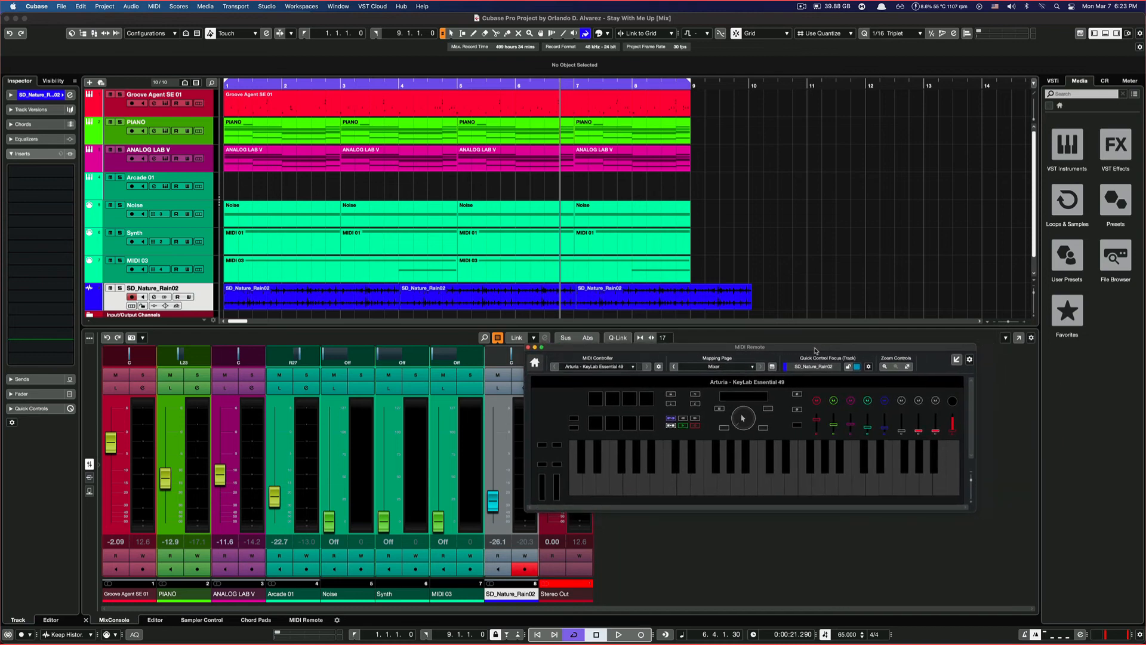